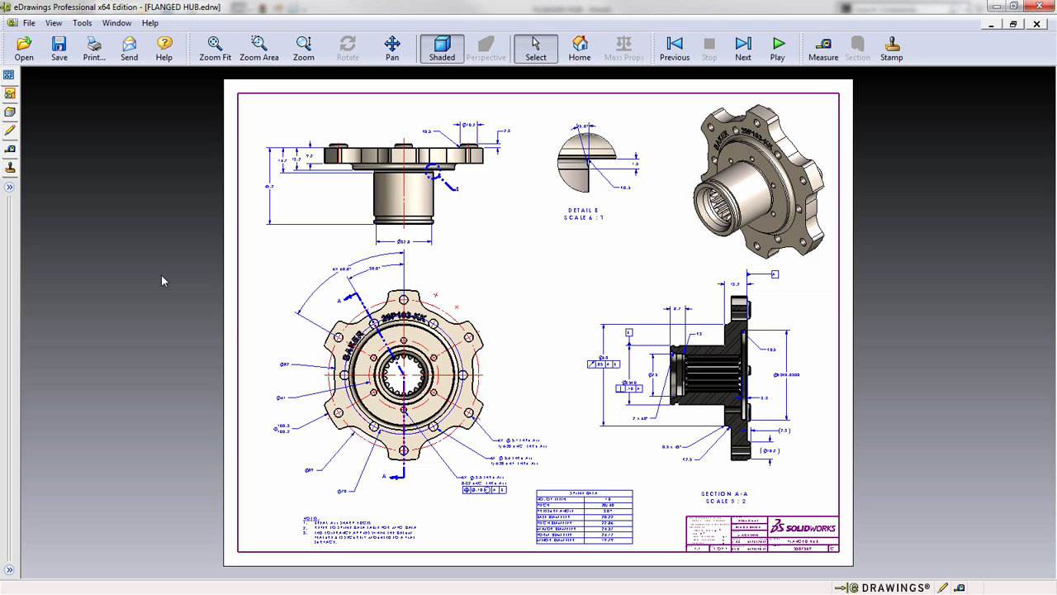
pyautogui.moveTo(93, 273)
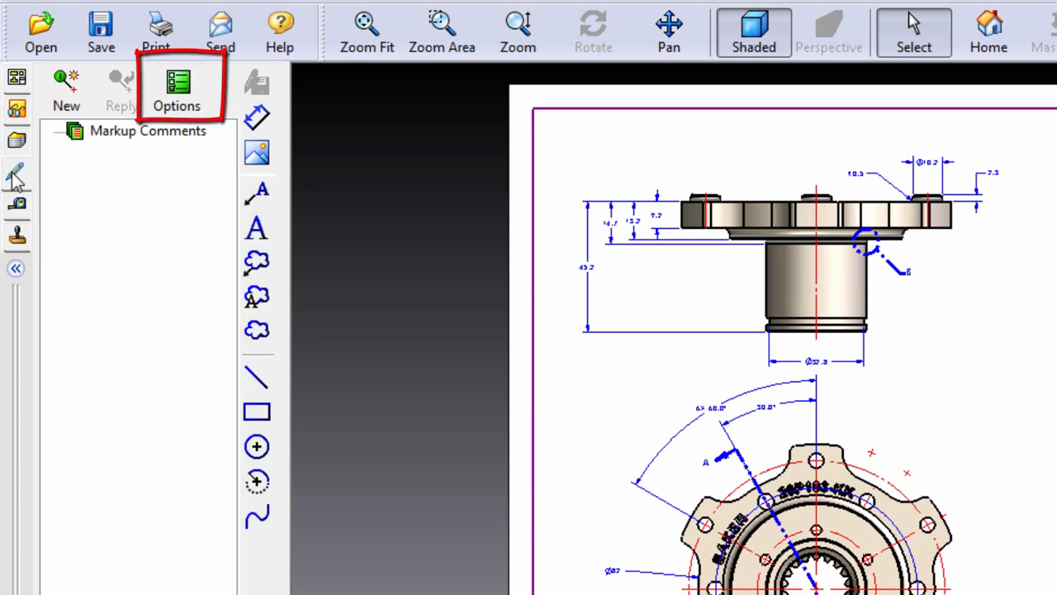
pyautogui.click(177, 88)
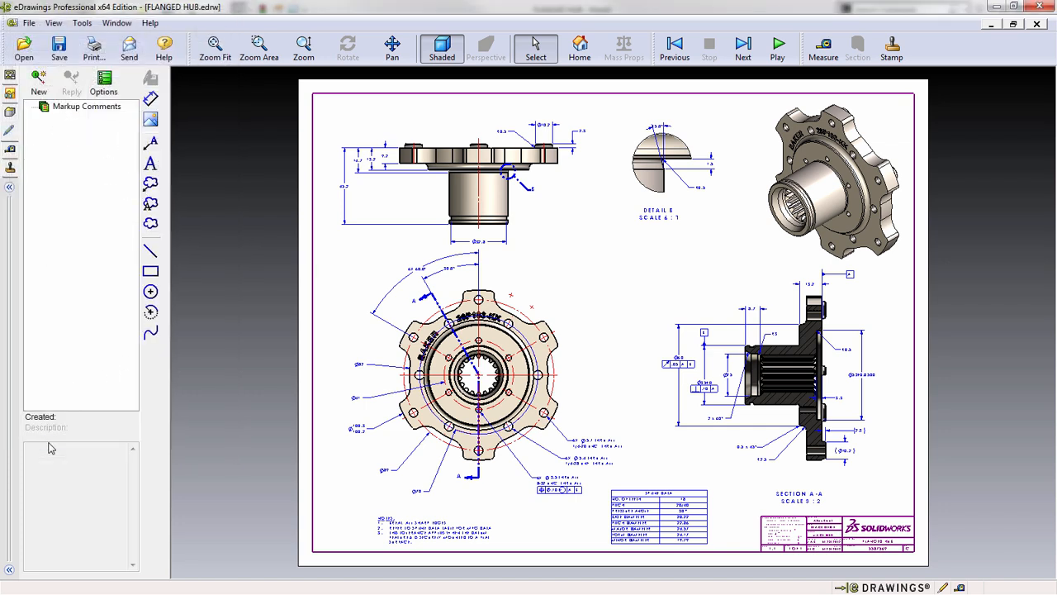
pyautogui.moveTo(661, 438)
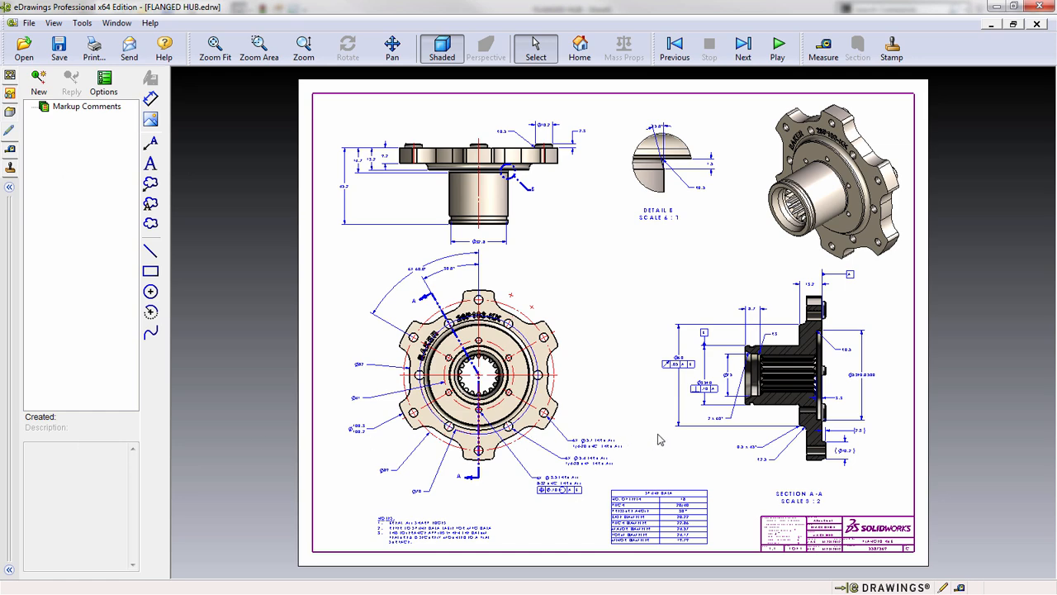
# - Zoom into section A-A and add a clouded question about the default break size
pyautogui.click(215, 47)
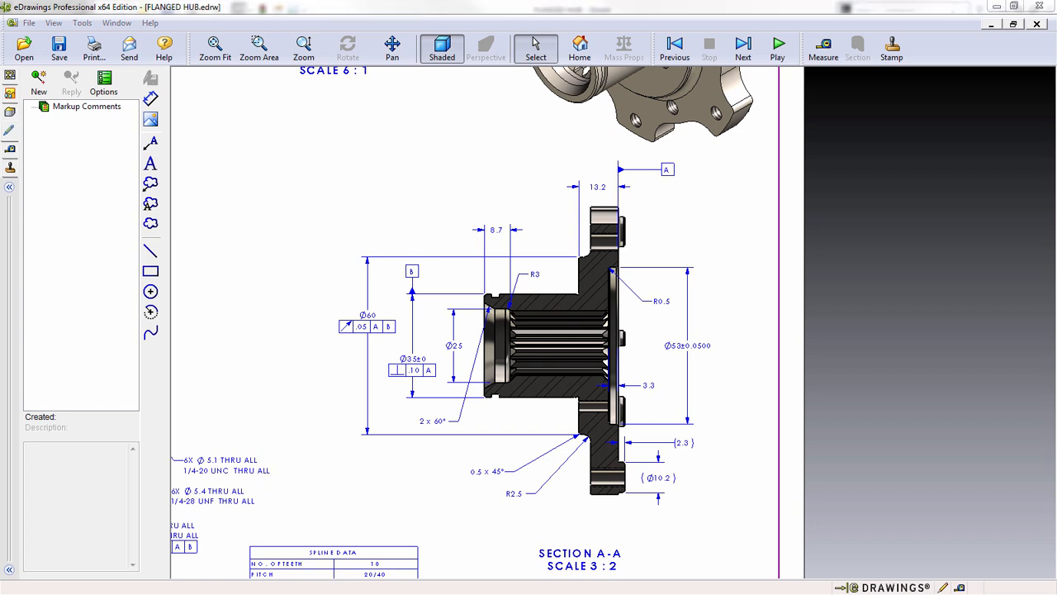
pyautogui.moveTo(151, 184)
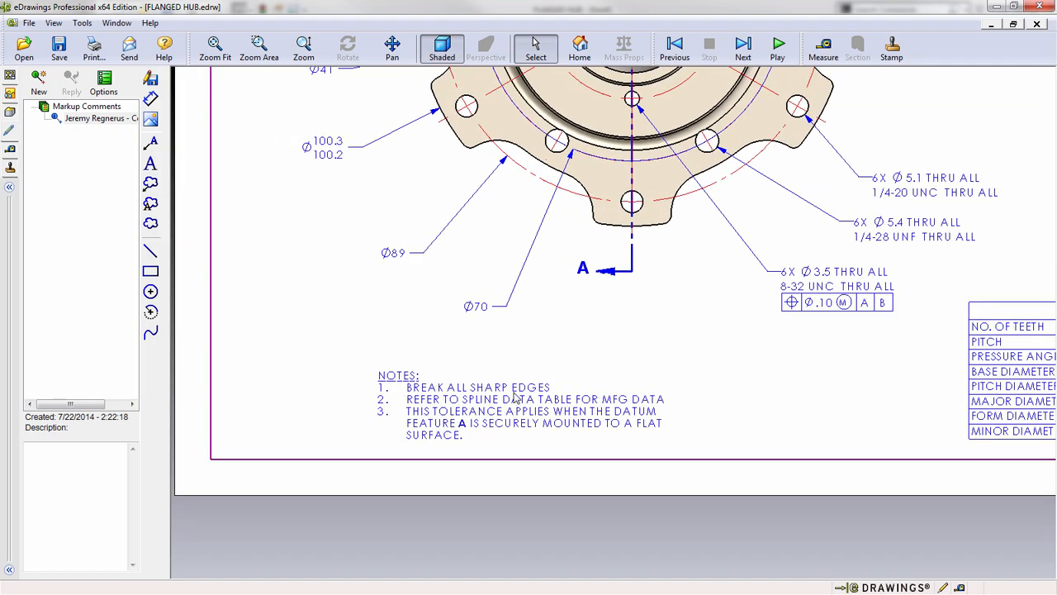
pyautogui.click(150, 143)
pyautogui.write('What is the default brea')
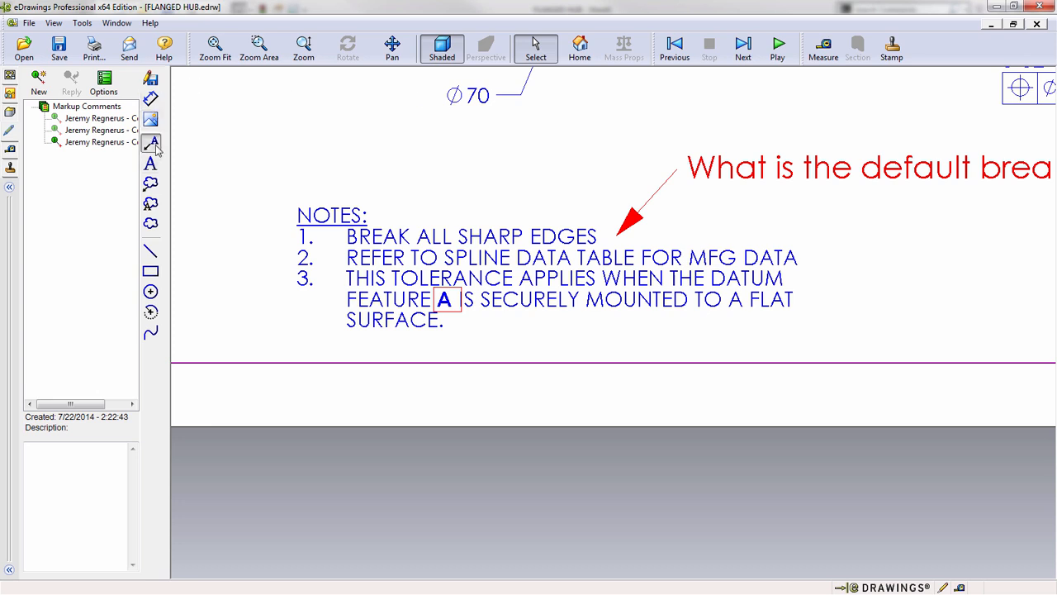
# - Add an arrow note 'Add GDT Callout' at datum A, then zoom out to the sheet
pyautogui.click(150, 142)
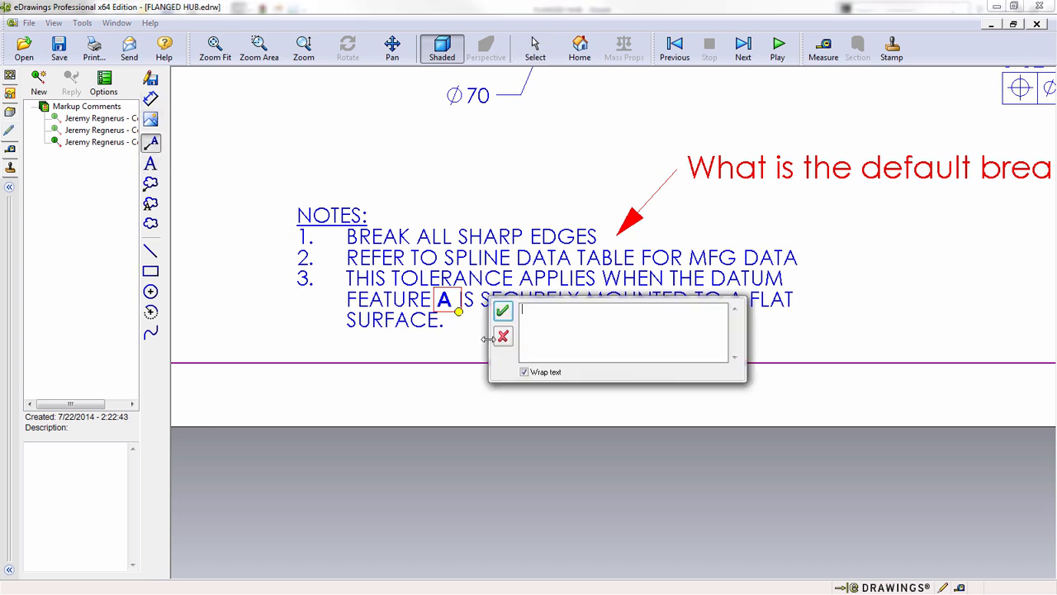
pyautogui.click(503, 311)
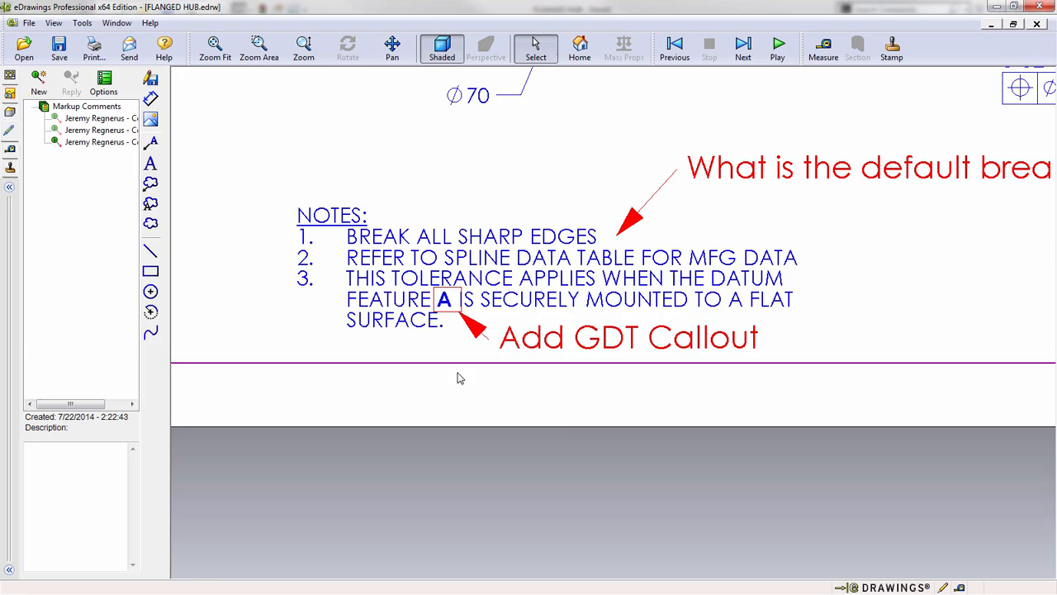
pyautogui.click(214, 47)
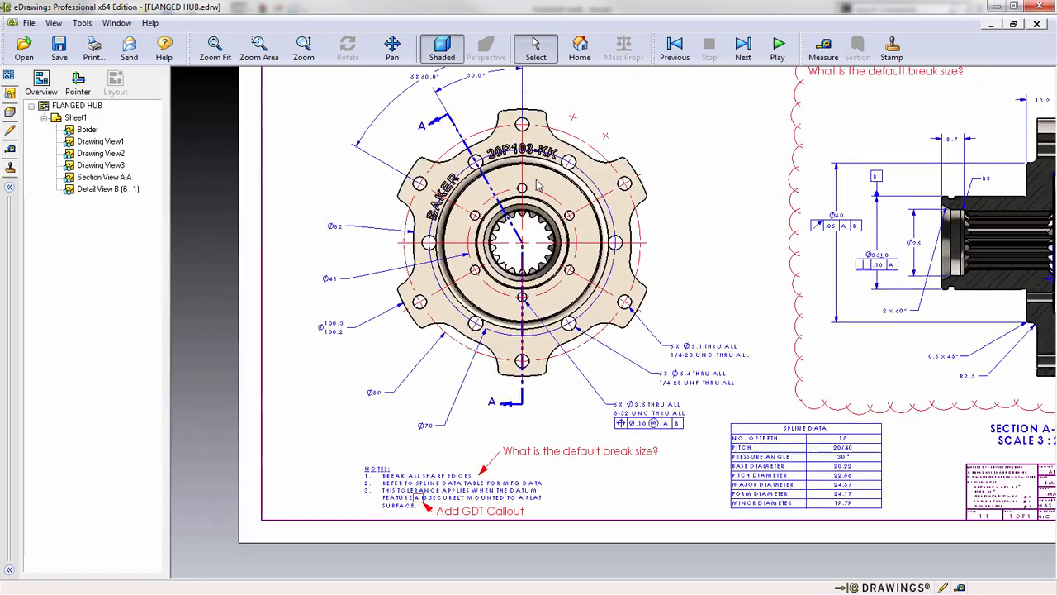
# - Start Save Markup from the markup list and select <All Reviewers>
pyautogui.click(215, 47)
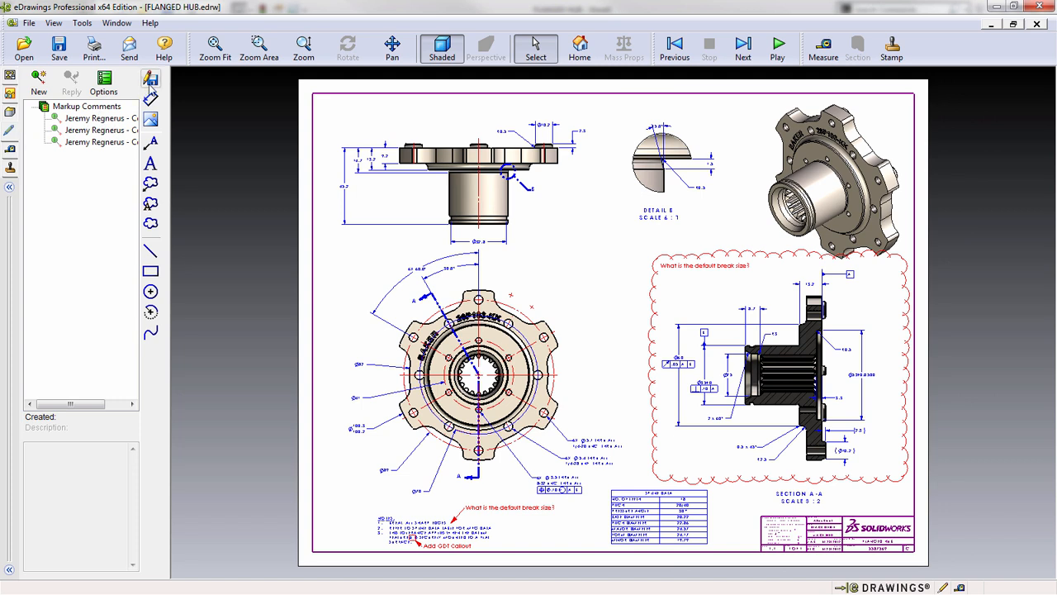
pyautogui.moveTo(150, 80)
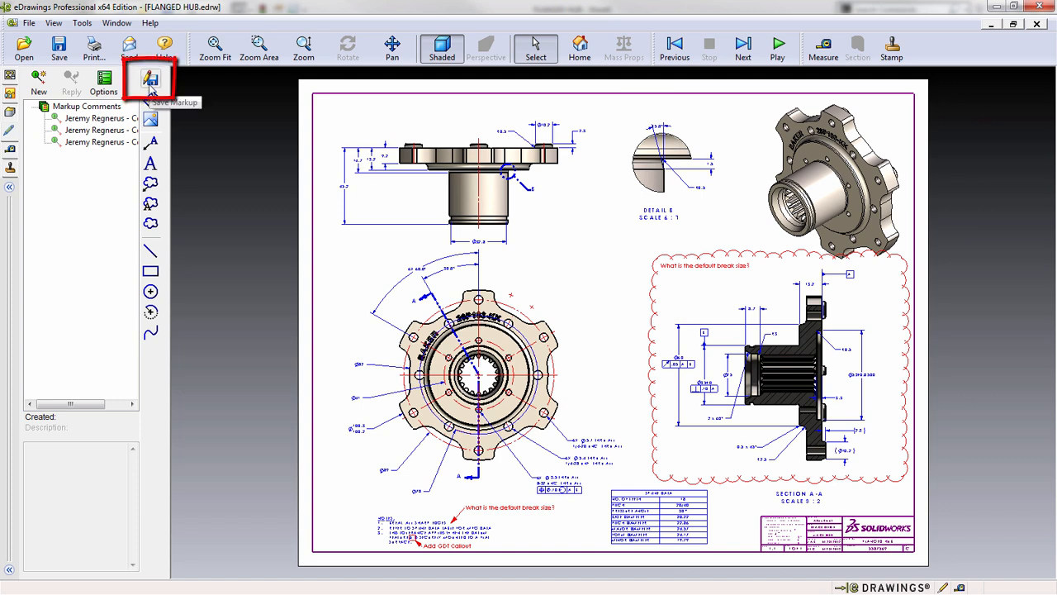
pyautogui.click(150, 80)
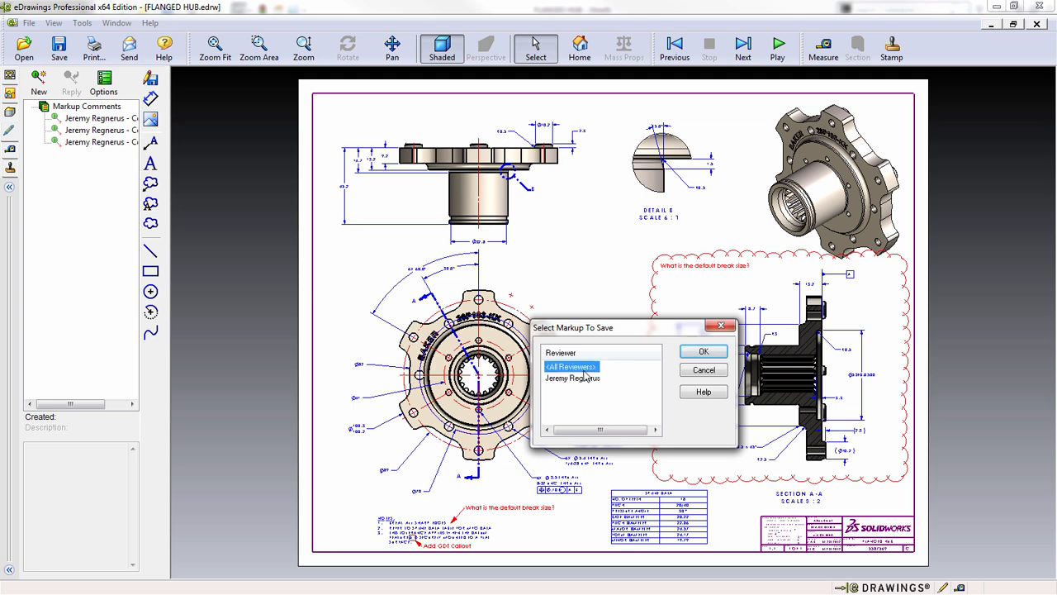
pyautogui.click(703, 351)
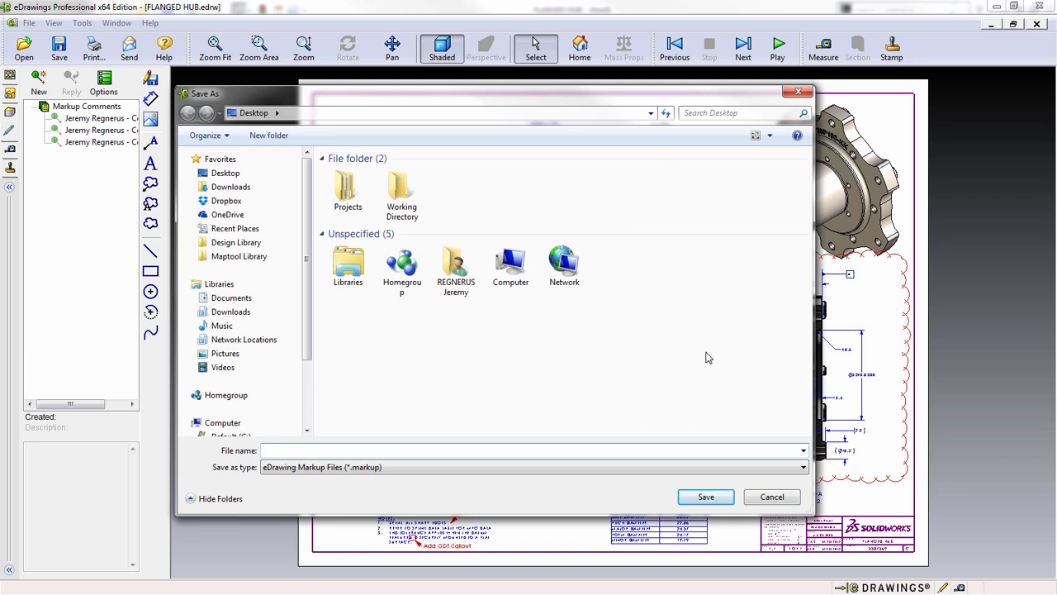
# - Enter 'Flange' as the .markup file name
pyautogui.write('Flange')
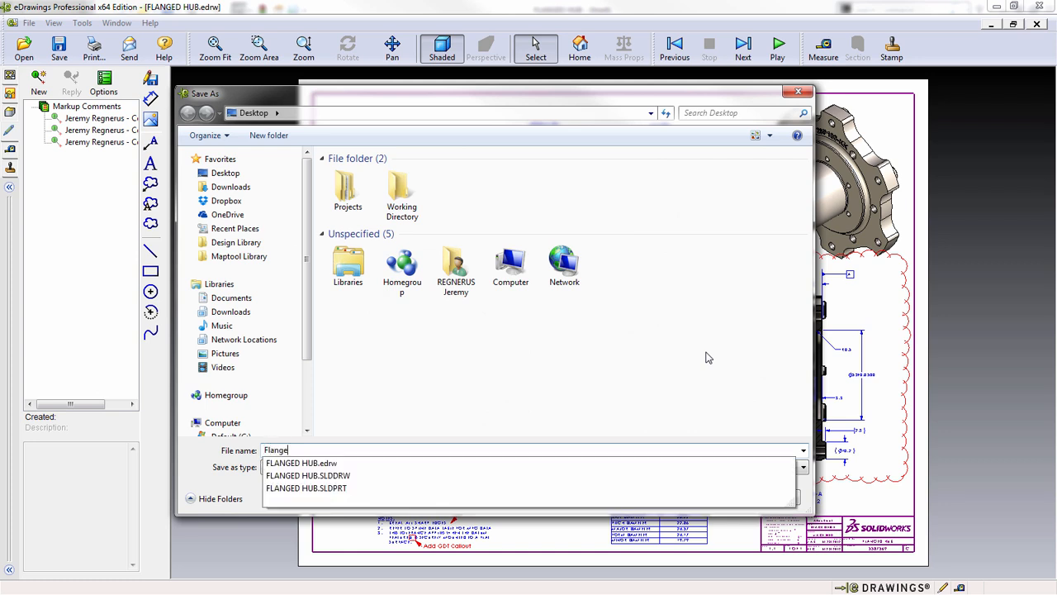
pyautogui.moveTo(213, 463)
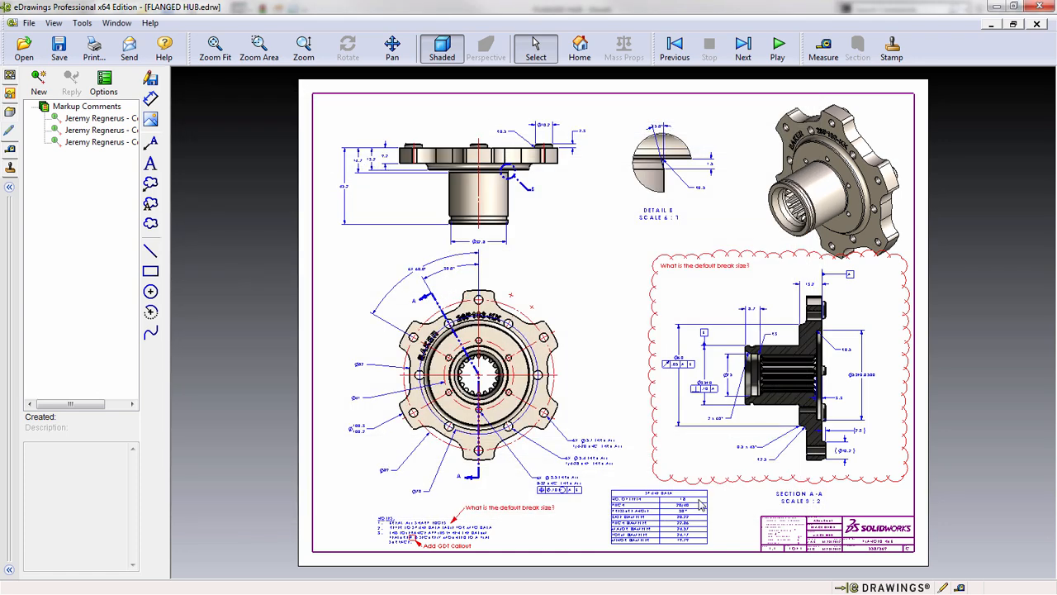
pyautogui.moveTo(719, 494)
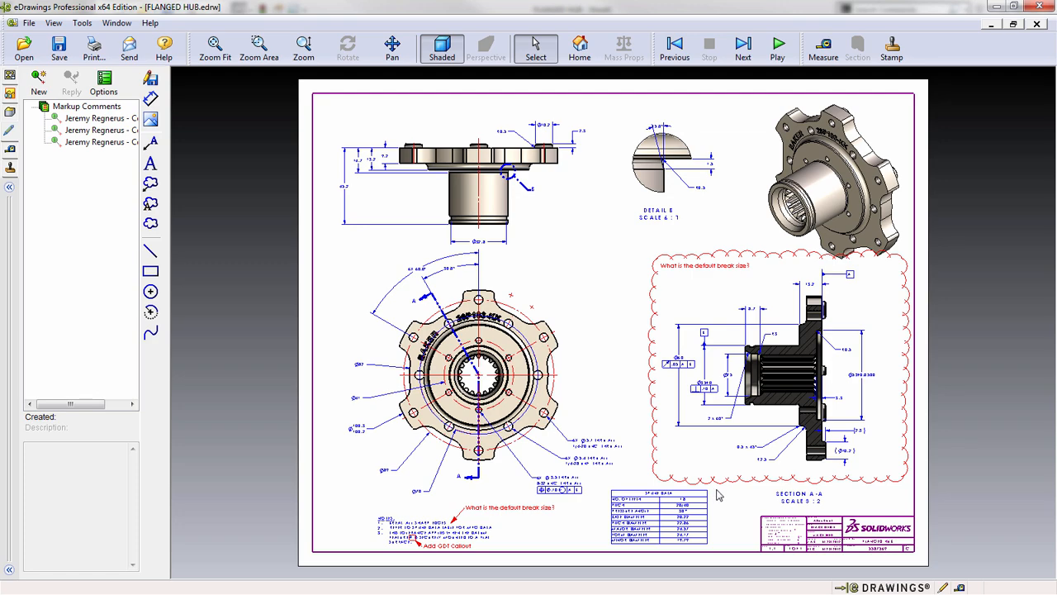
# - Switch from eDrawings to the SolidWorks window showing the FLANGED HUB drawing
pyautogui.press('Super+Tab')
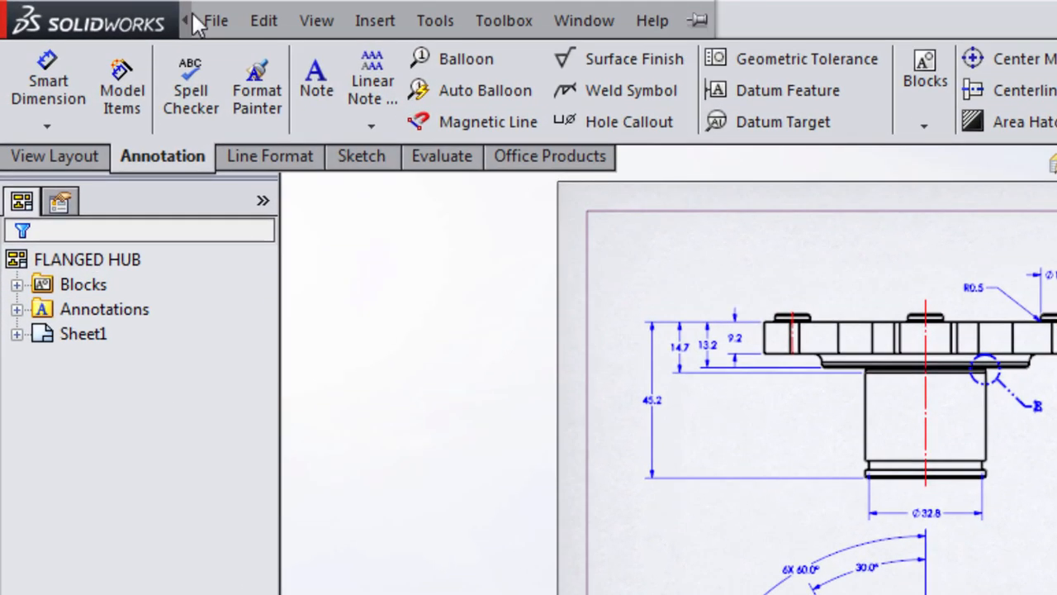
# - Search 'Mark', choose Insert Markup, and open Flange.markup
pyautogui.click(374, 20)
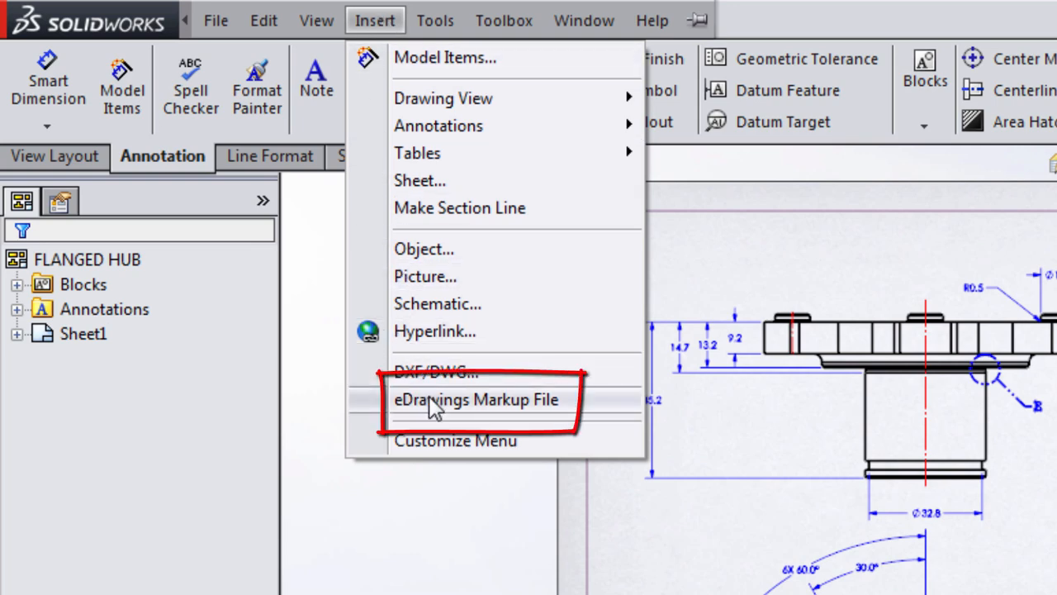
pyautogui.click(476, 399)
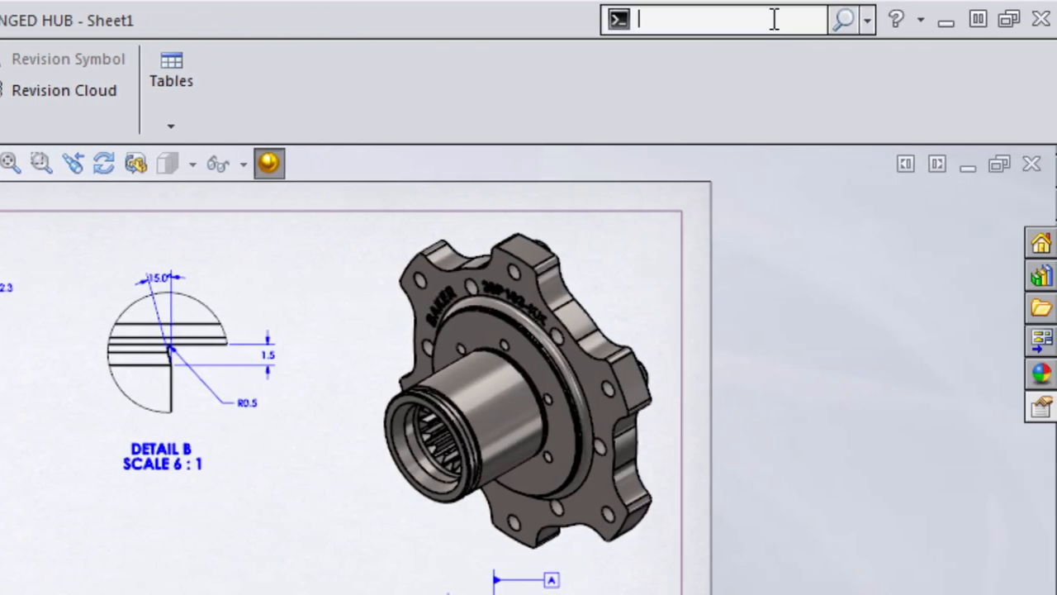
pyautogui.write('Mark')
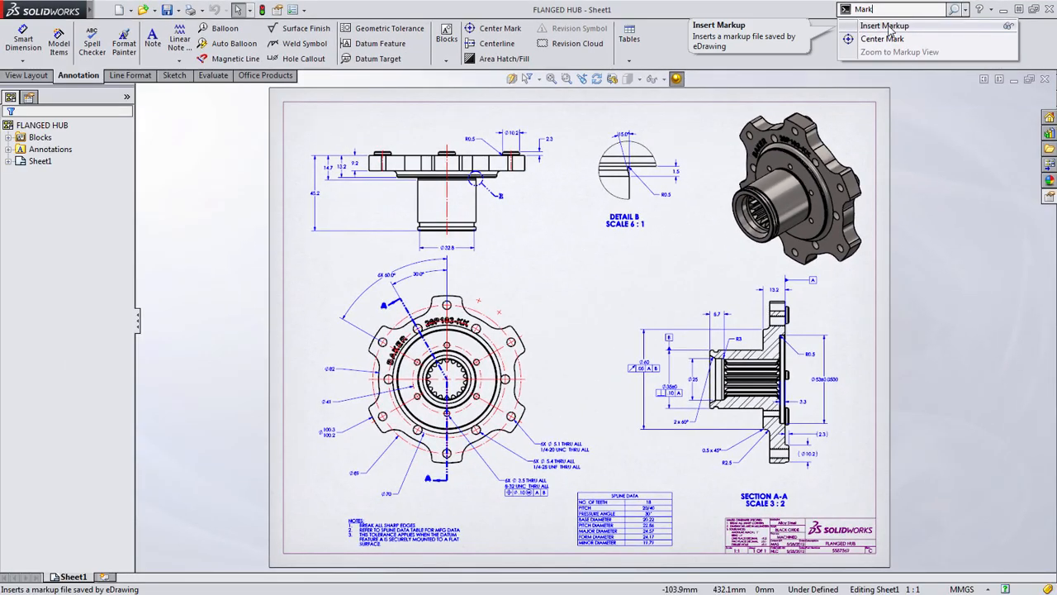
pyautogui.click(884, 26)
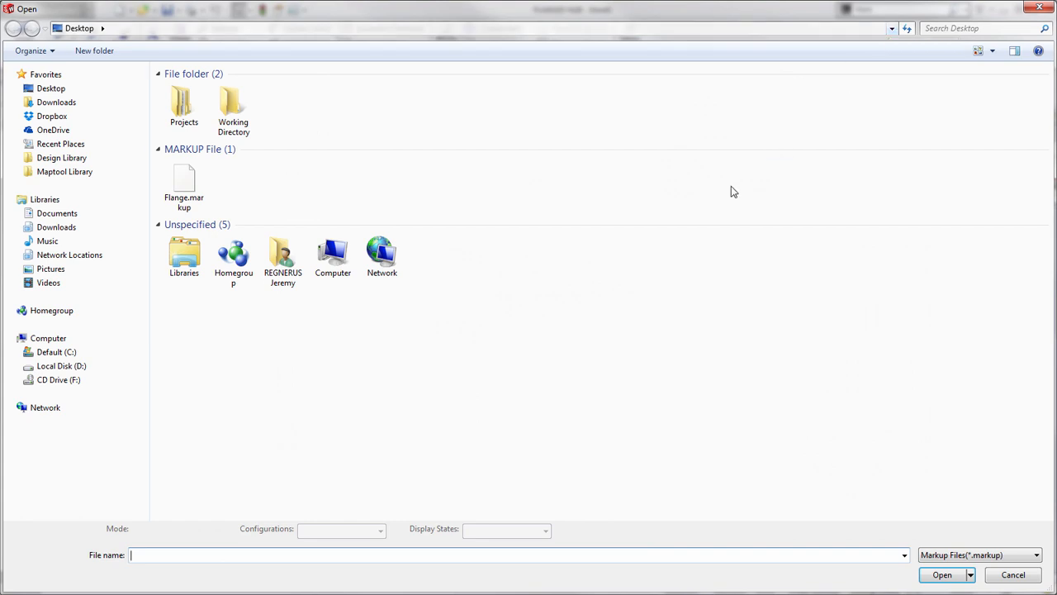
pyautogui.click(183, 181)
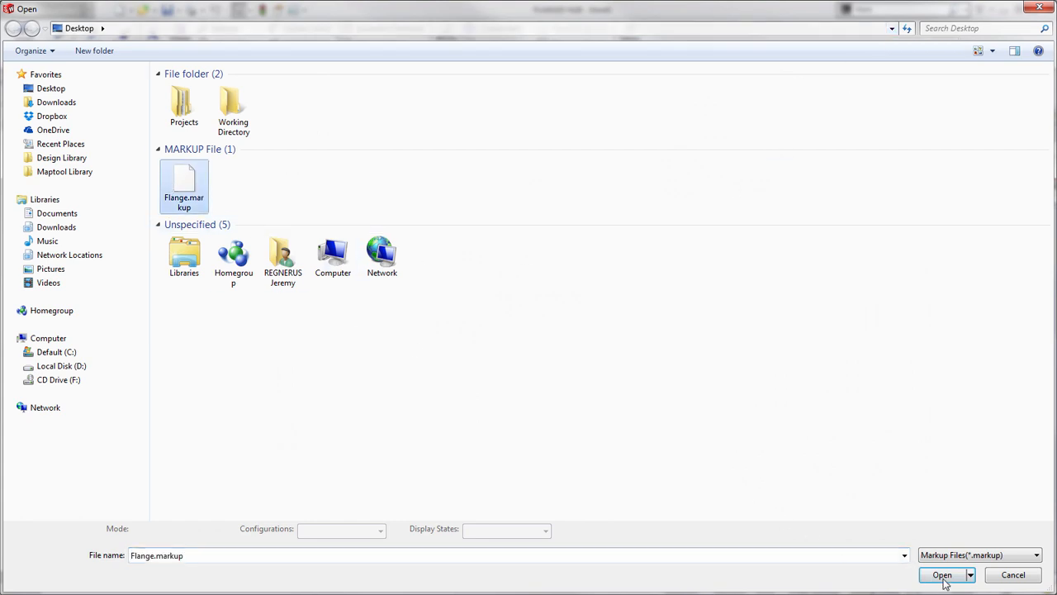
pyautogui.click(943, 574)
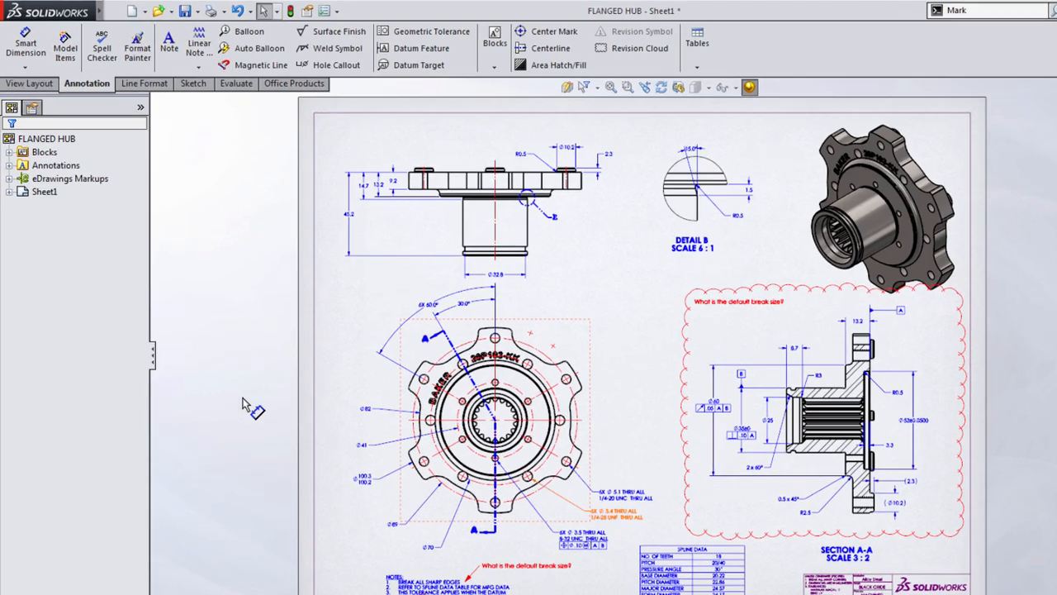
# - Expand eDrawings Markups and zoom to the first comment's Section A-A view
pyautogui.click(9, 178)
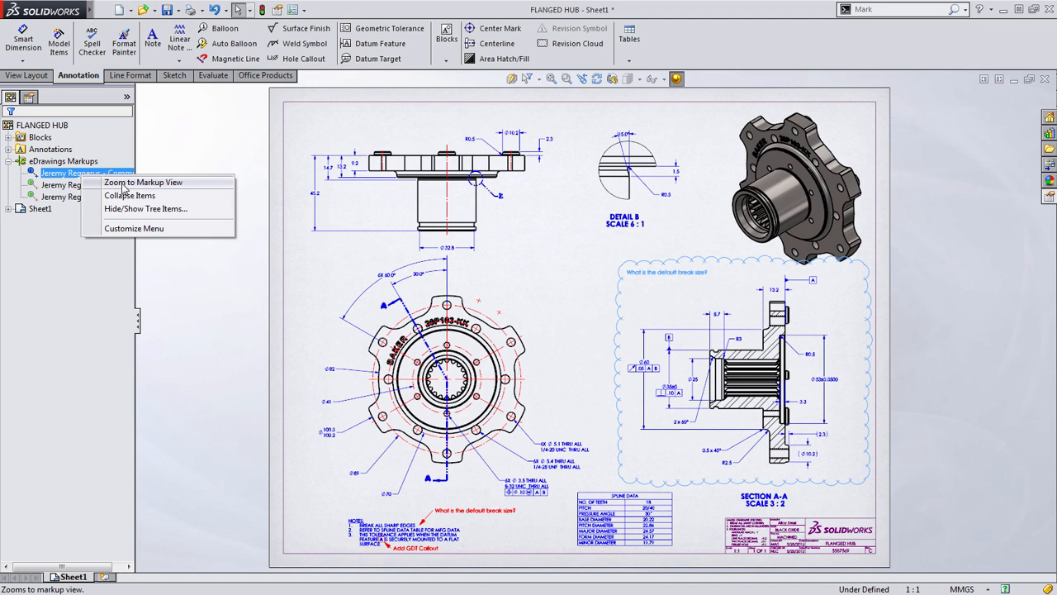
pyautogui.click(143, 182)
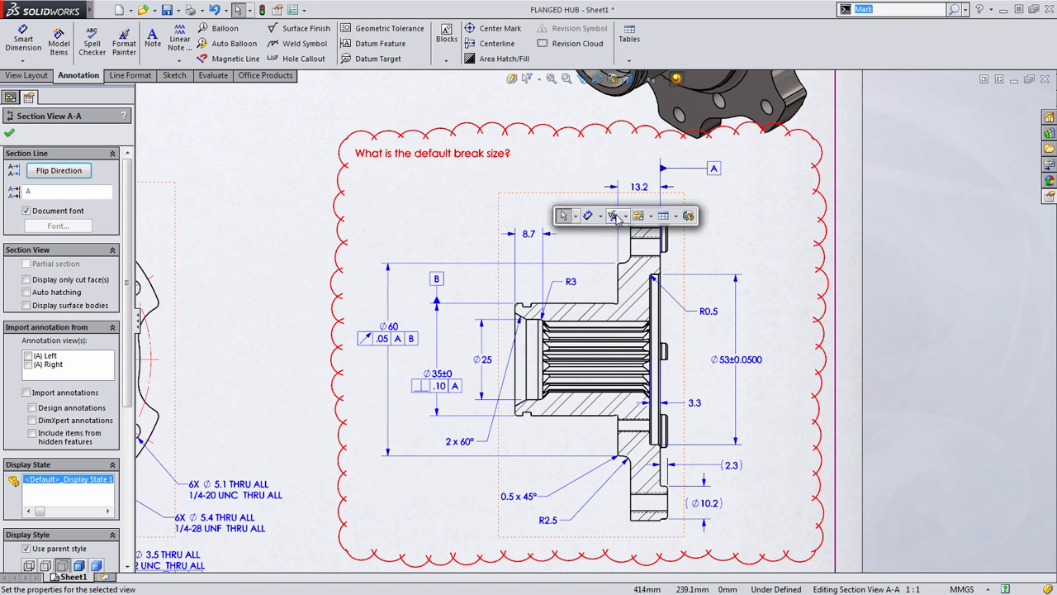
# - Dismiss the annotation flyout and zoom to the notes area markups
pyautogui.click(625, 216)
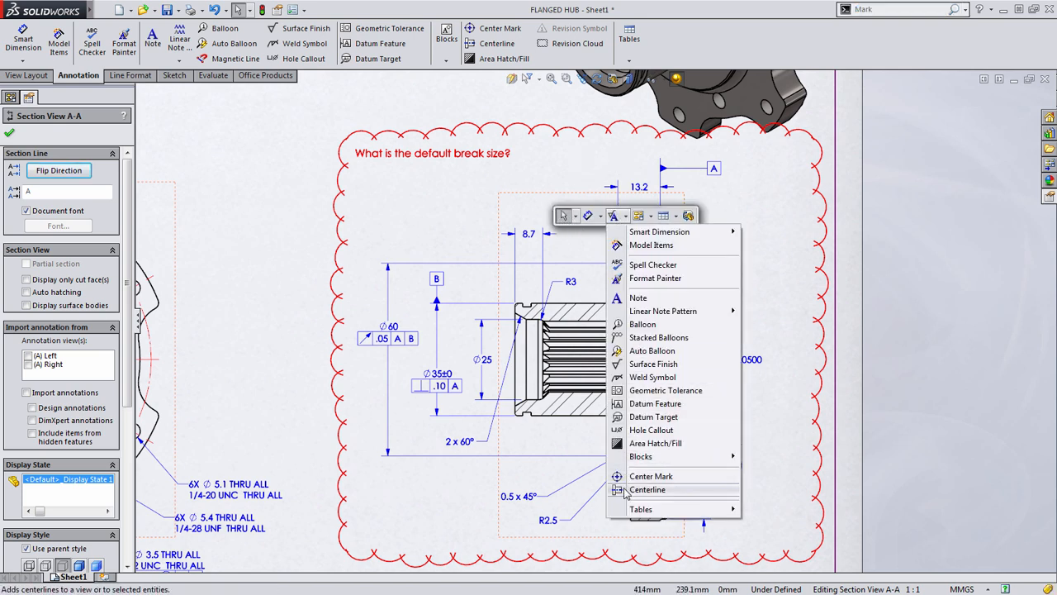
pyautogui.click(648, 489)
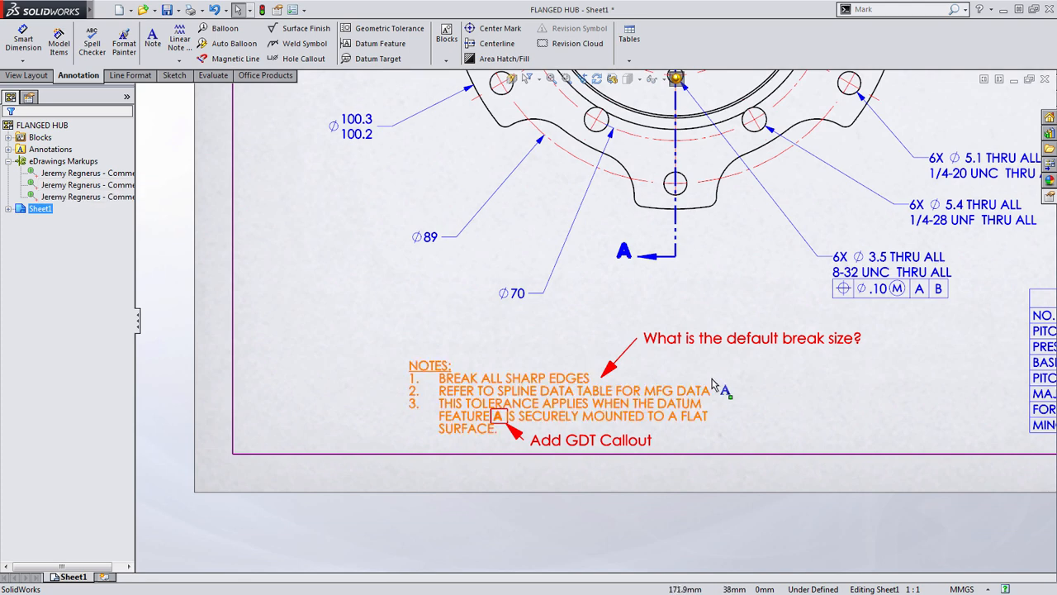
# - Append .3 to BREAK ALL SHARP EDGES and make note 3's A a datum feature
pyautogui.scroll(-3)
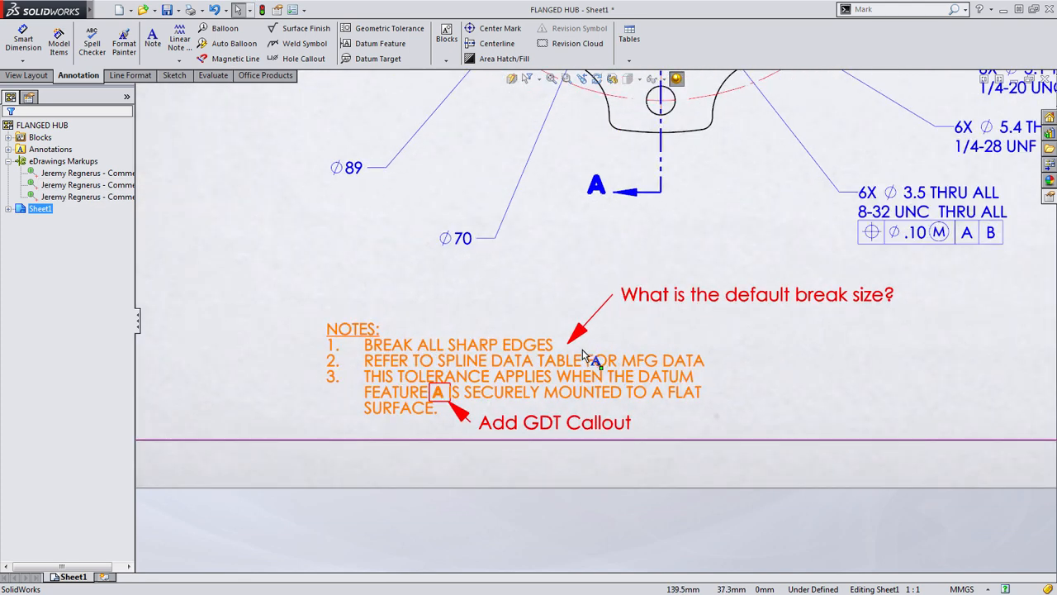
pyautogui.moveTo(567, 370)
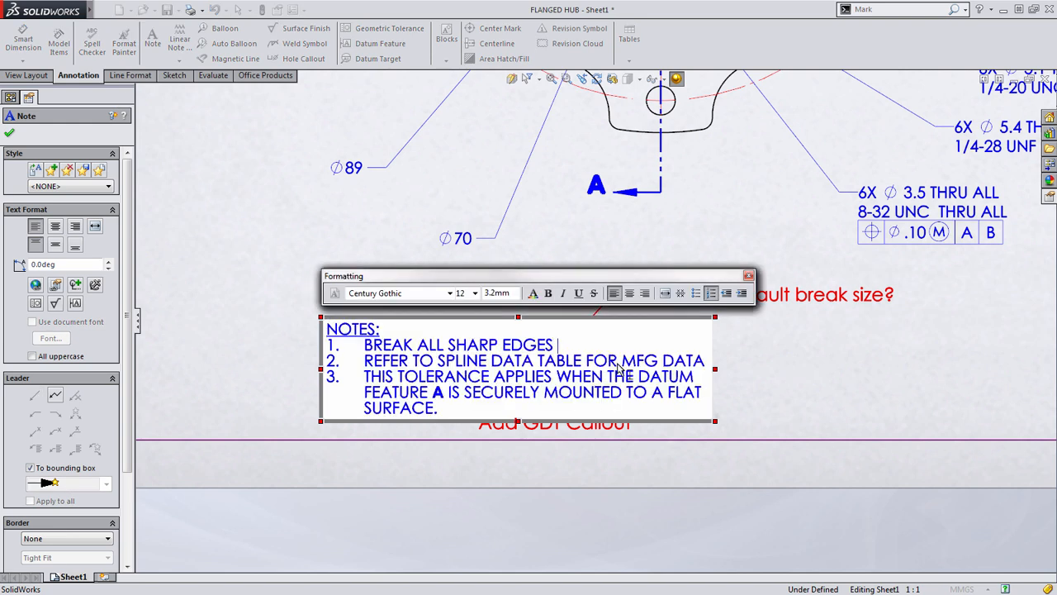
pyautogui.write('.3')
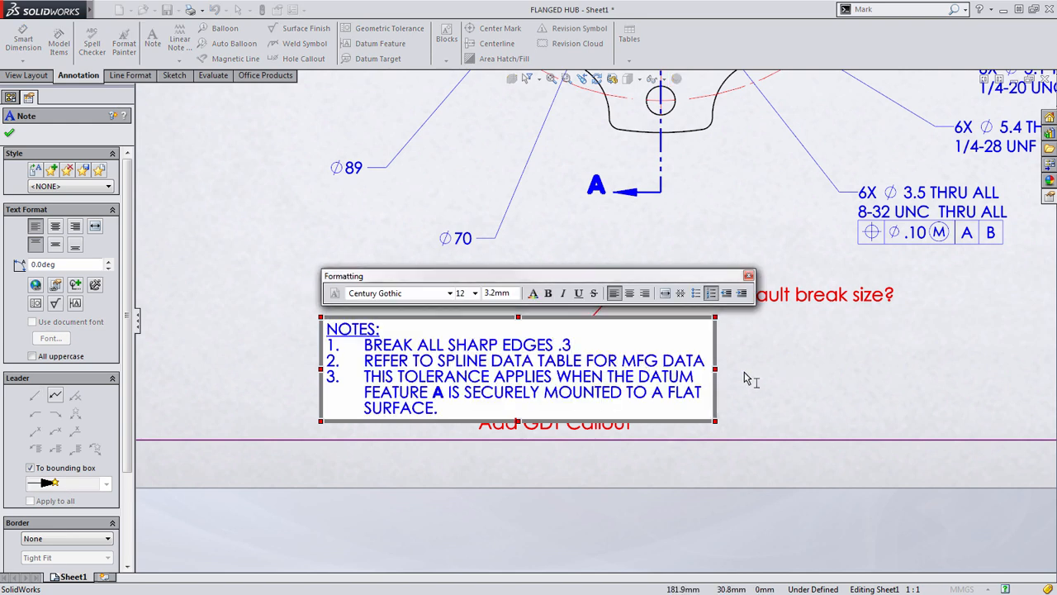
pyautogui.moveTo(446, 399)
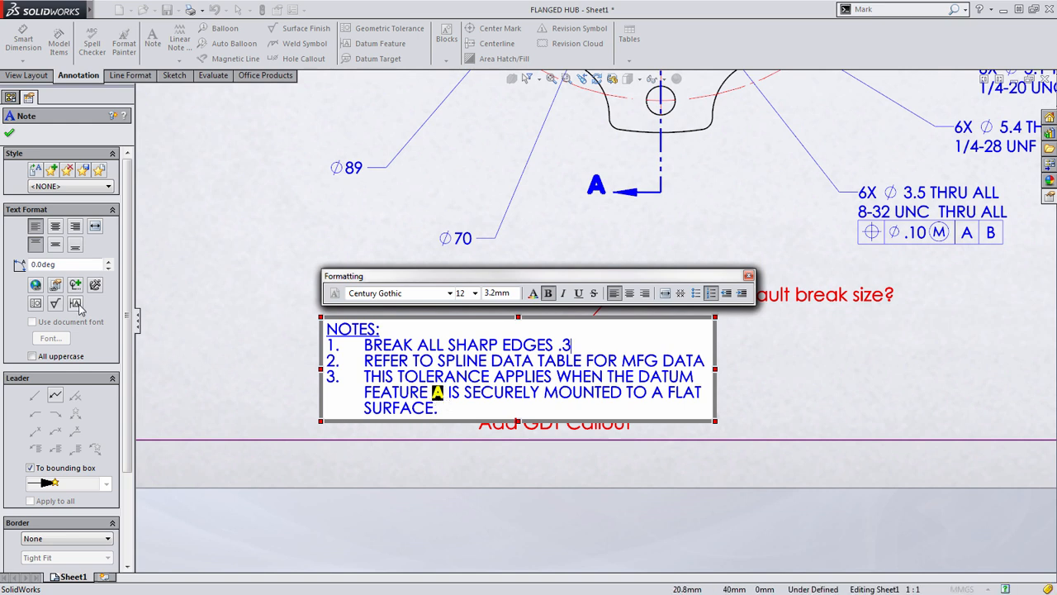
pyautogui.moveTo(76, 303)
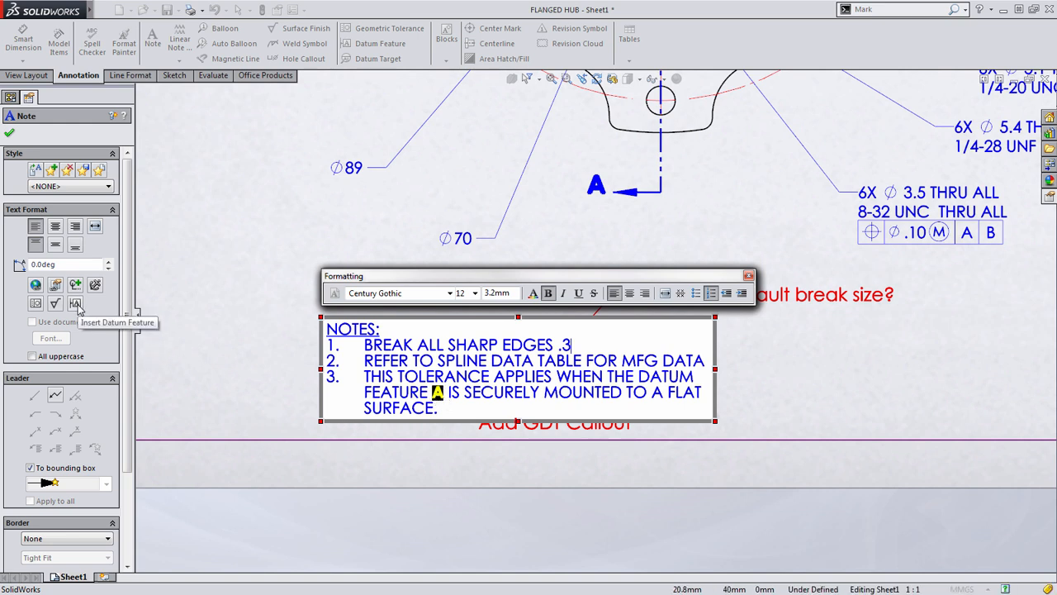
pyautogui.click(74, 304)
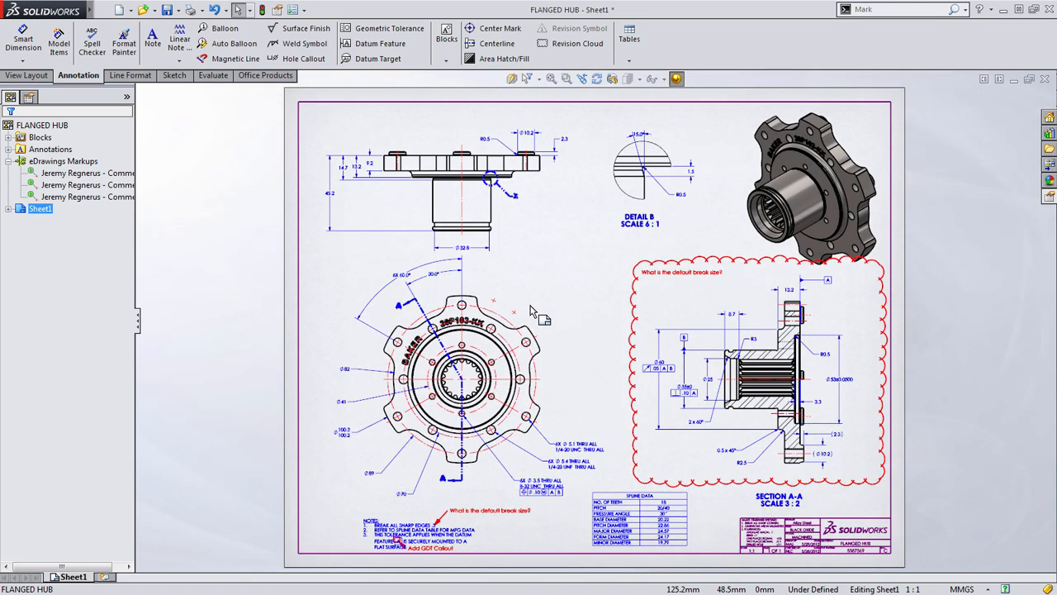
# - Delete the eDrawings Markups from the FeatureManager tree
pyautogui.rightClick(63, 160)
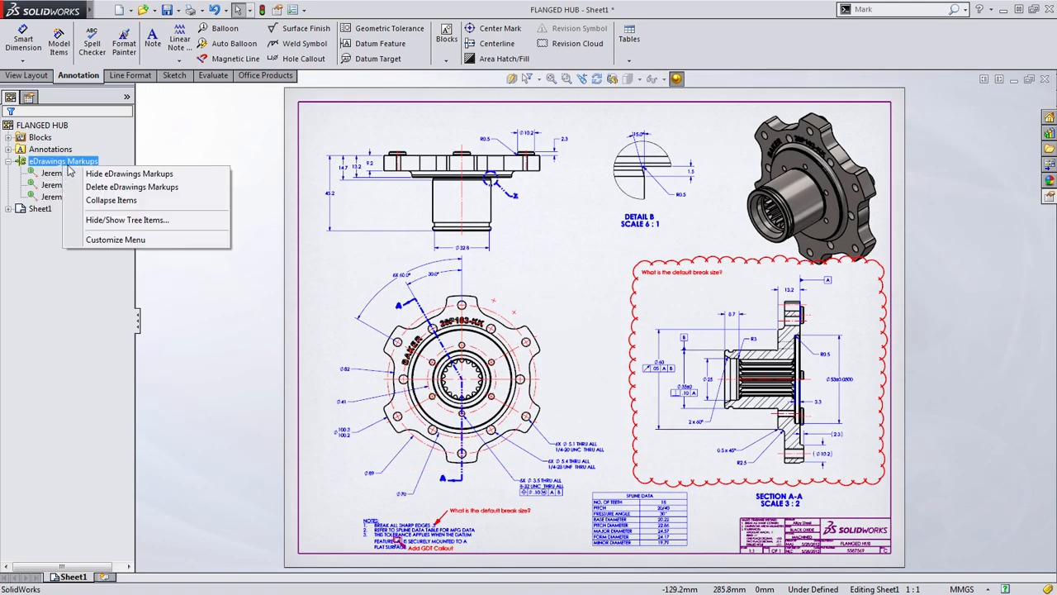
pyautogui.click(129, 173)
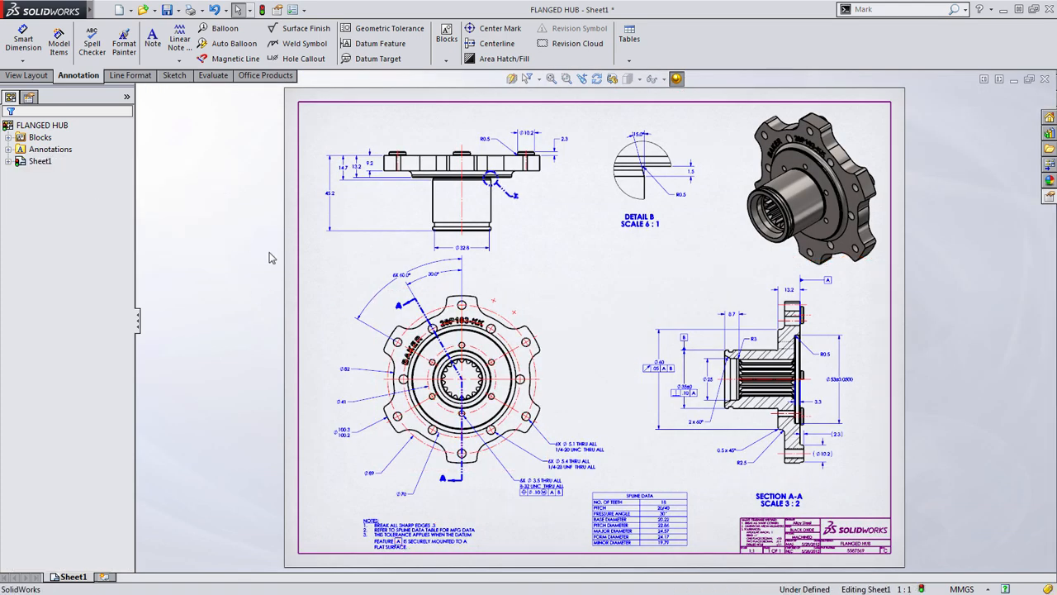